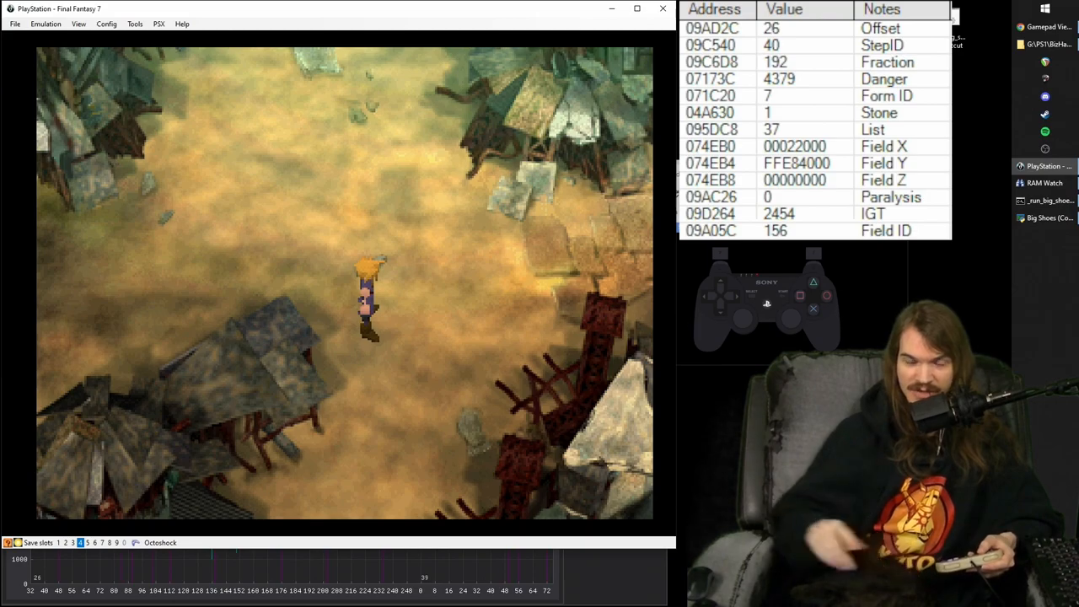
Select the Field X position watch (address 074EB0) in the RAM Watch list.
{"action": "left_click", "coordinate": [714, 10]}
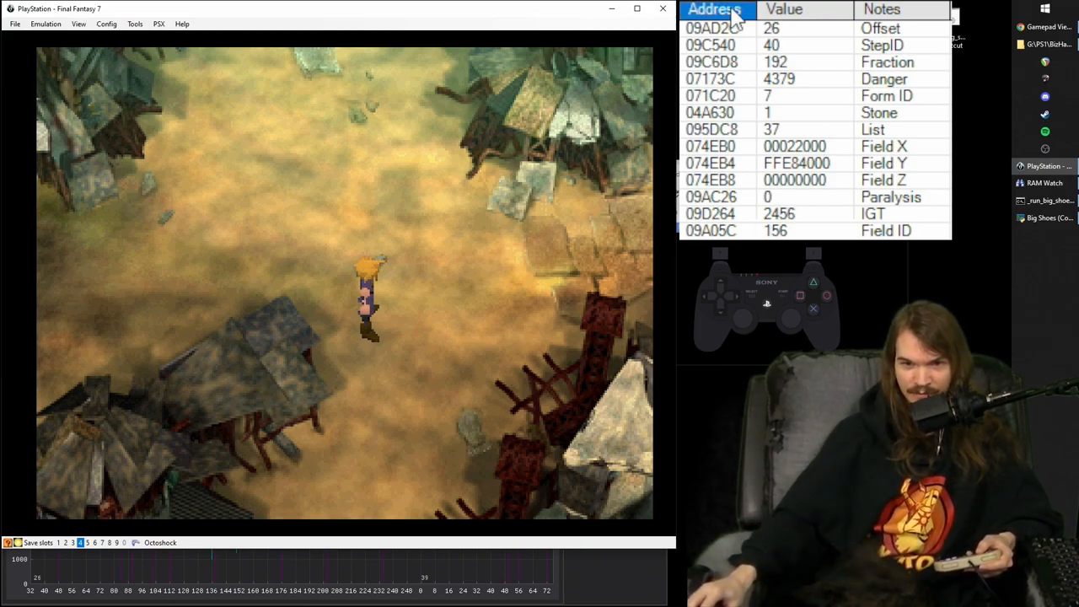
{"action": "left_click", "coordinate": [883, 145]}
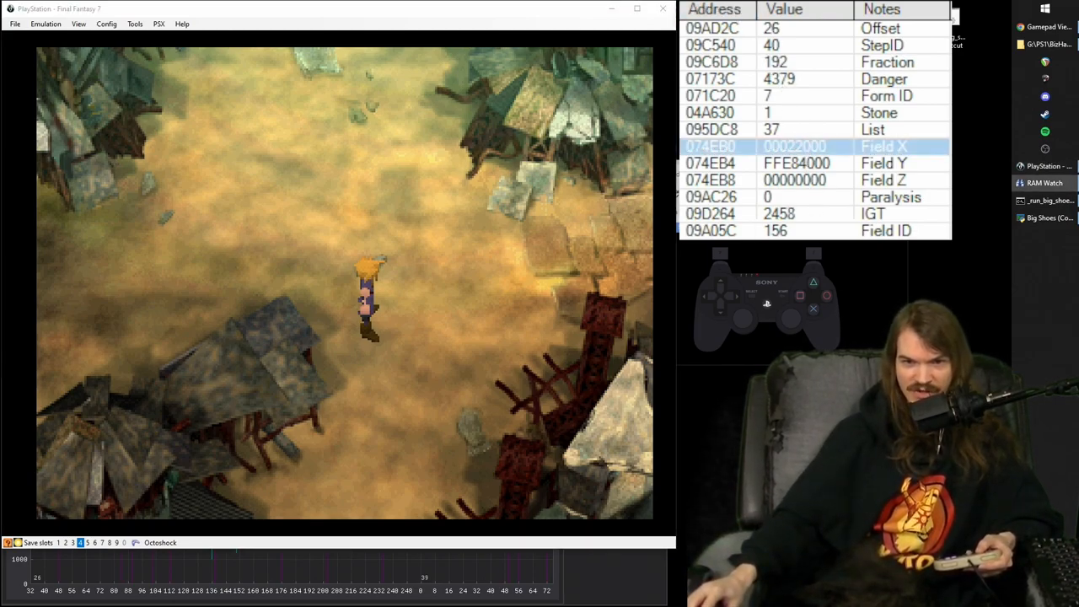